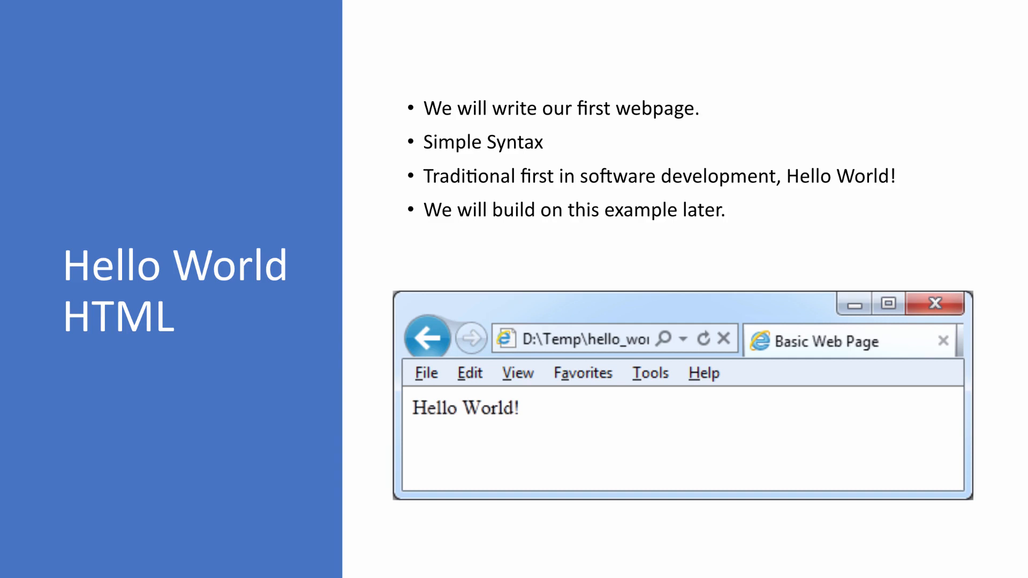
- Advance past the Hello World HTML intro slide to the next slide
key("Right")
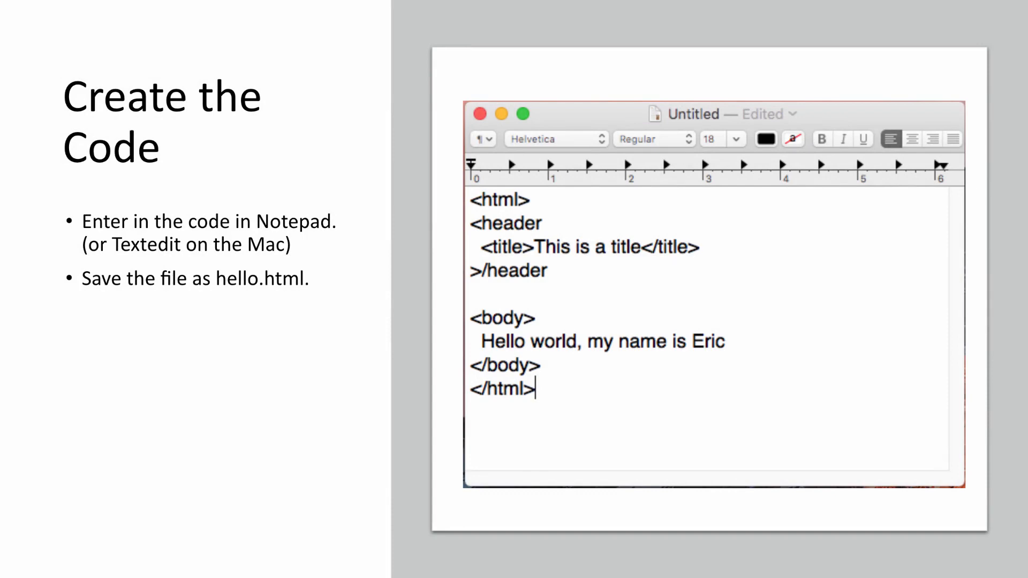
mouse_move(248, 191)
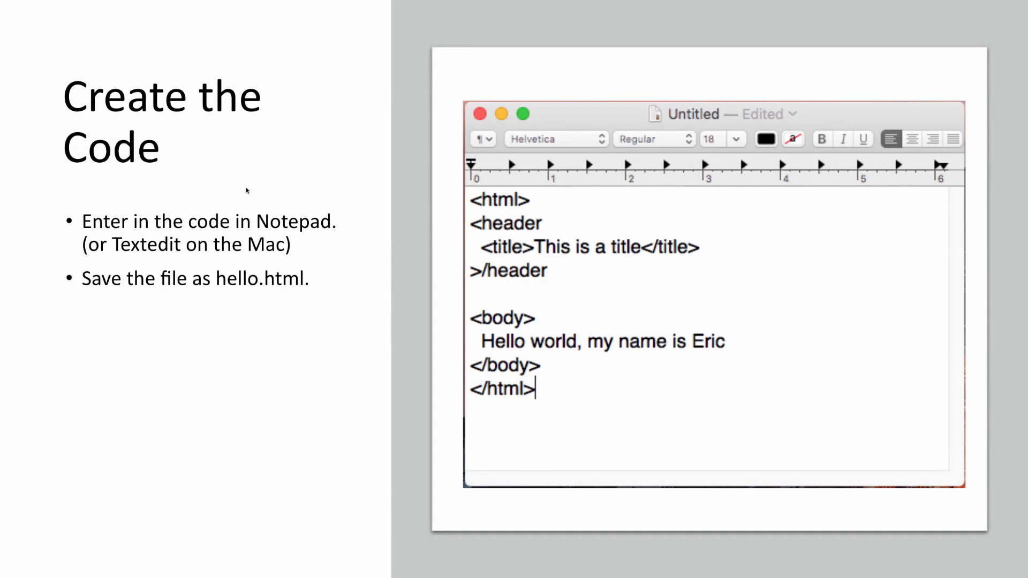
mouse_move(298, 231)
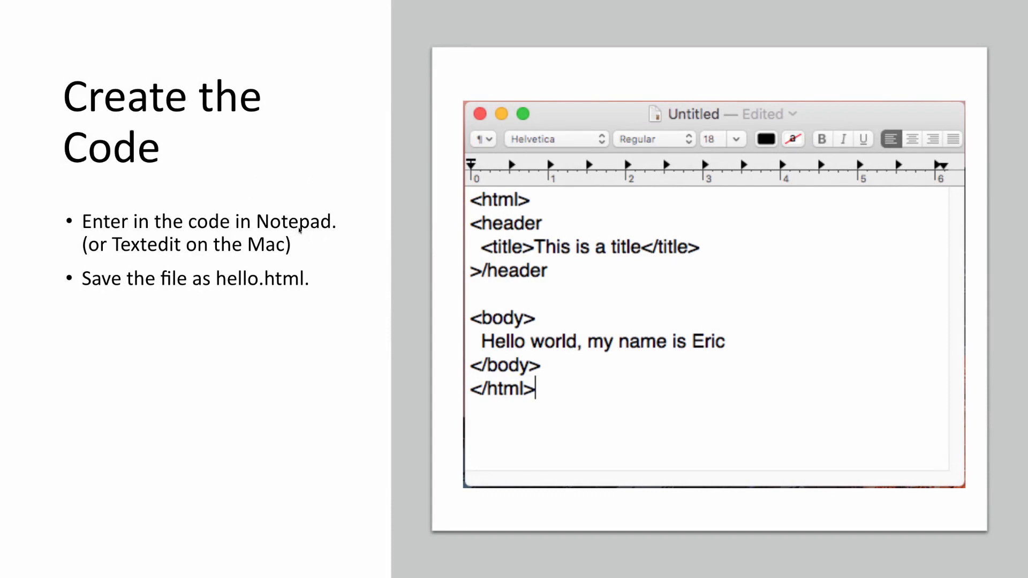
mouse_move(305, 246)
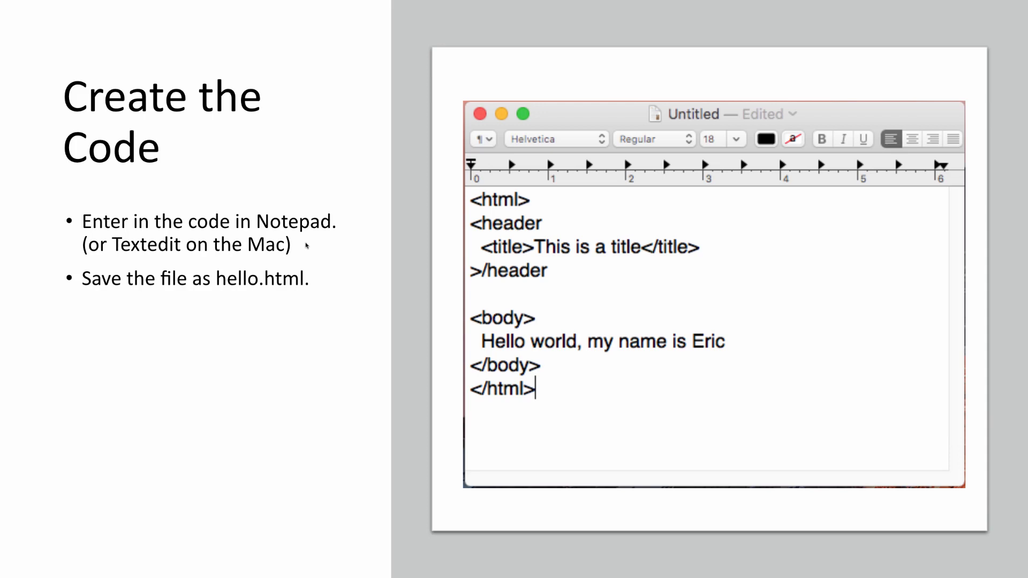
mouse_move(213, 245)
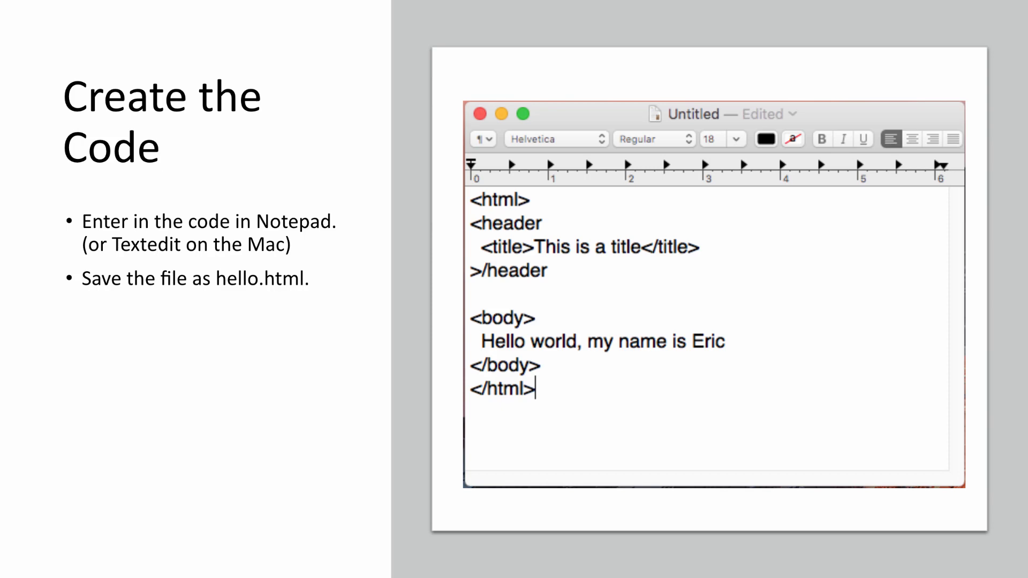
mouse_move(268, 296)
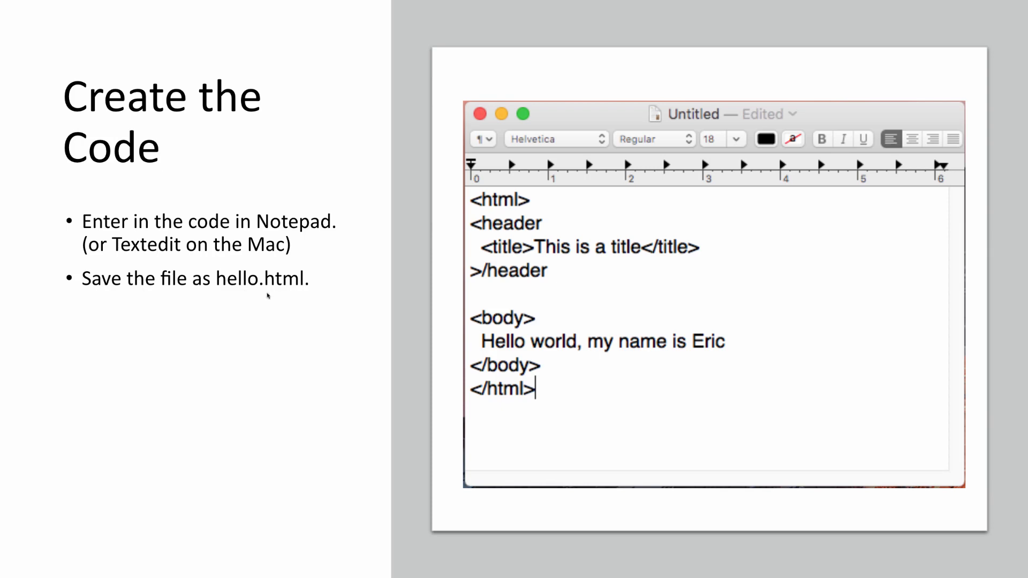
mouse_move(956, 5)
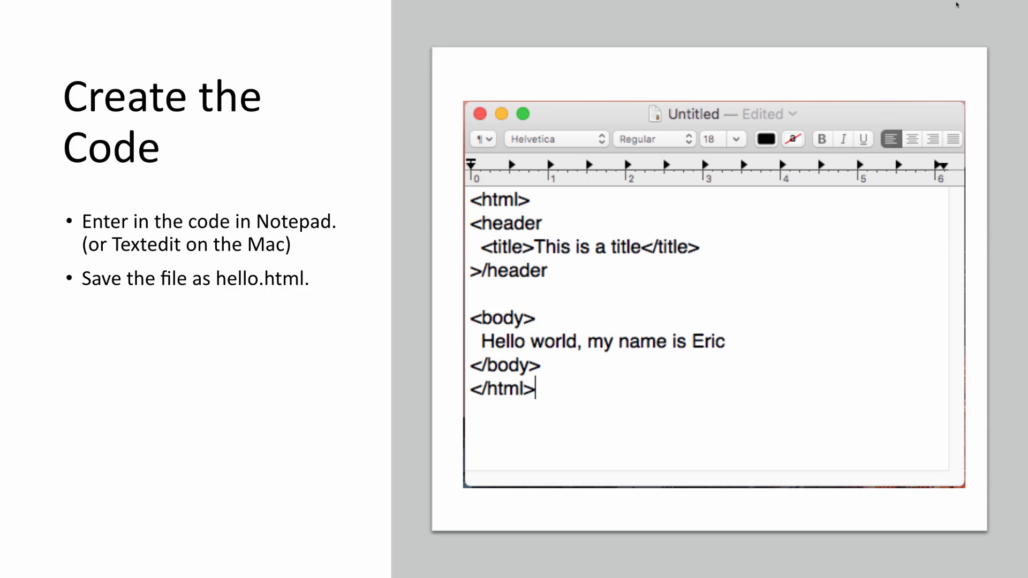
- Move on from the 'Create the Code' slide with its sample HTML
key("right")
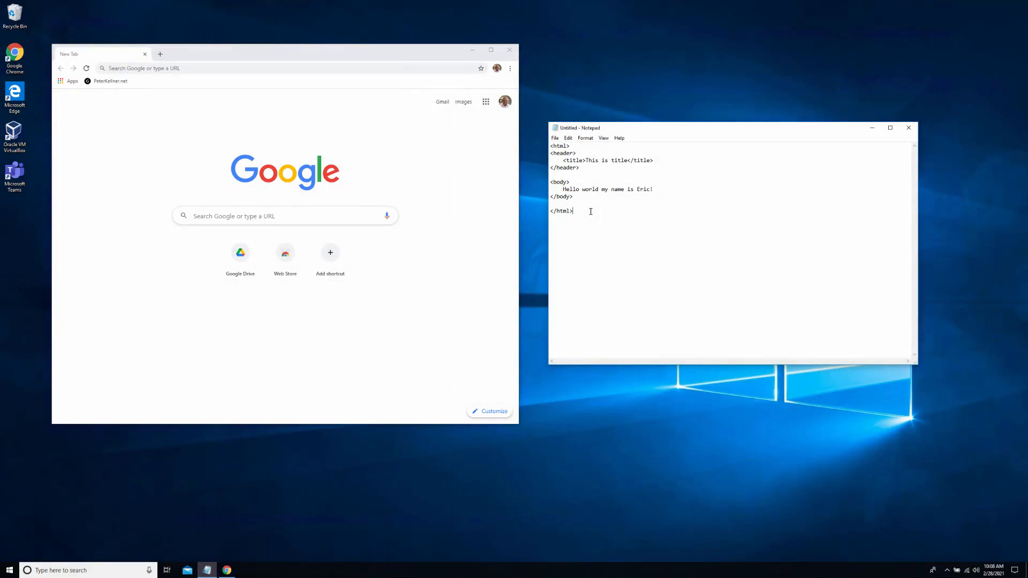
mouse_move(580, 213)
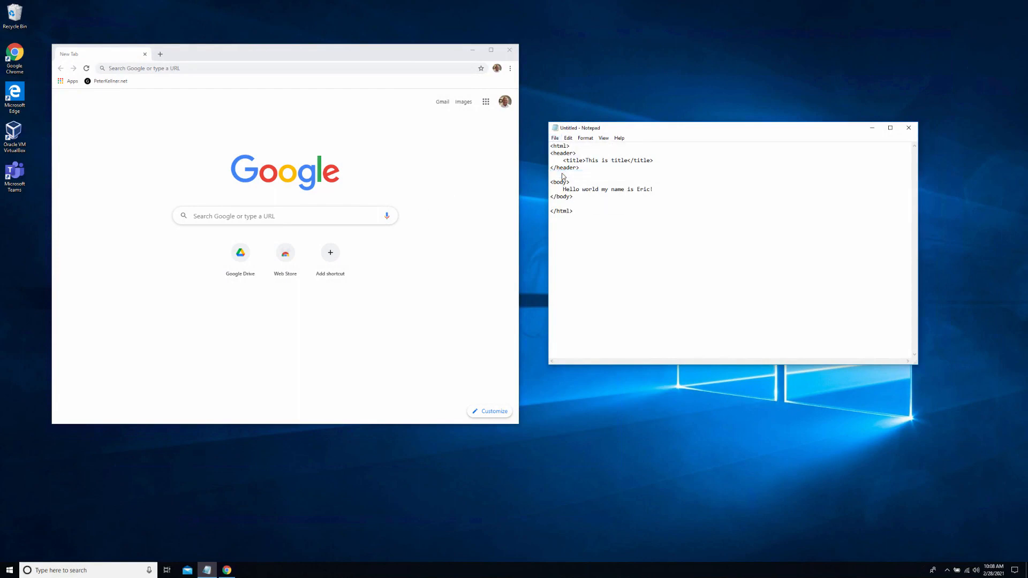
left_click(555, 138)
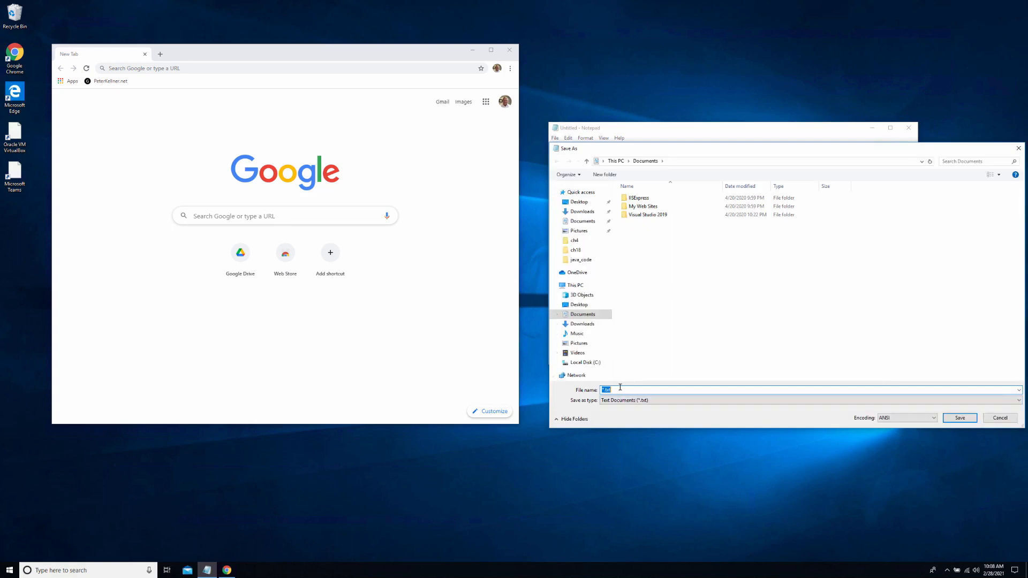
mouse_move(628, 186)
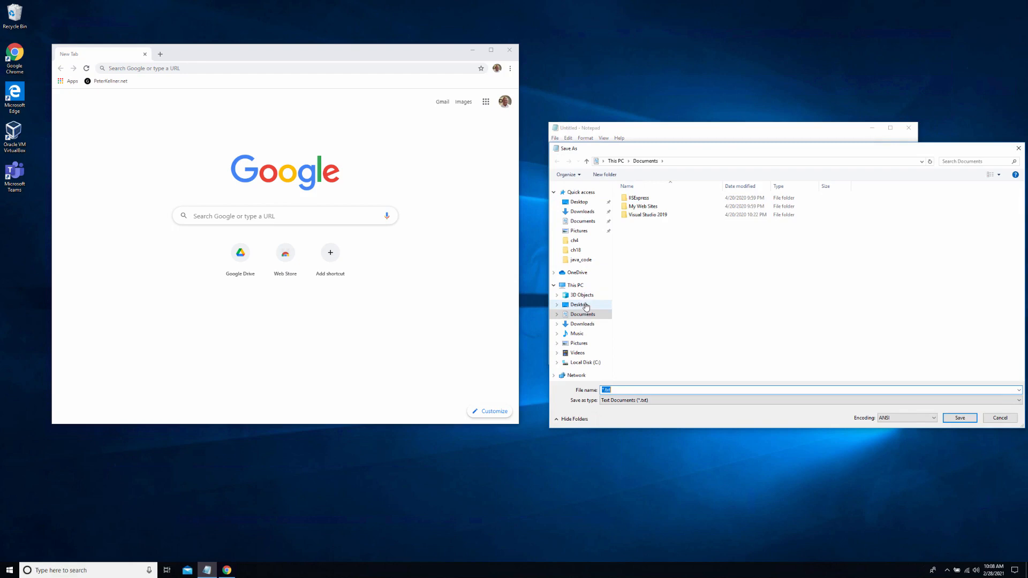
- Save the Notepad file to the Desktop under the name 'hello'
left_click(579, 304)
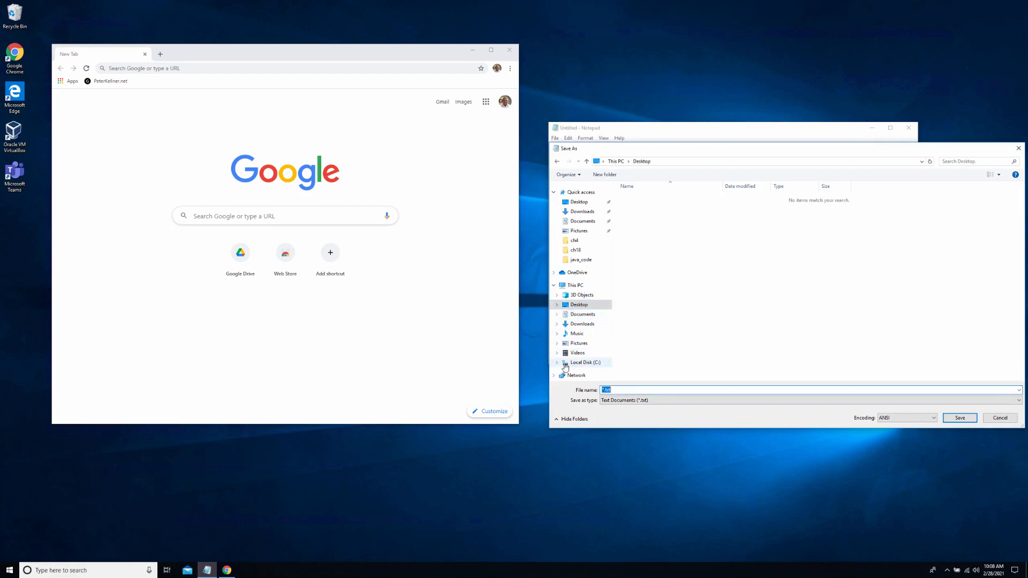
type("hello.")
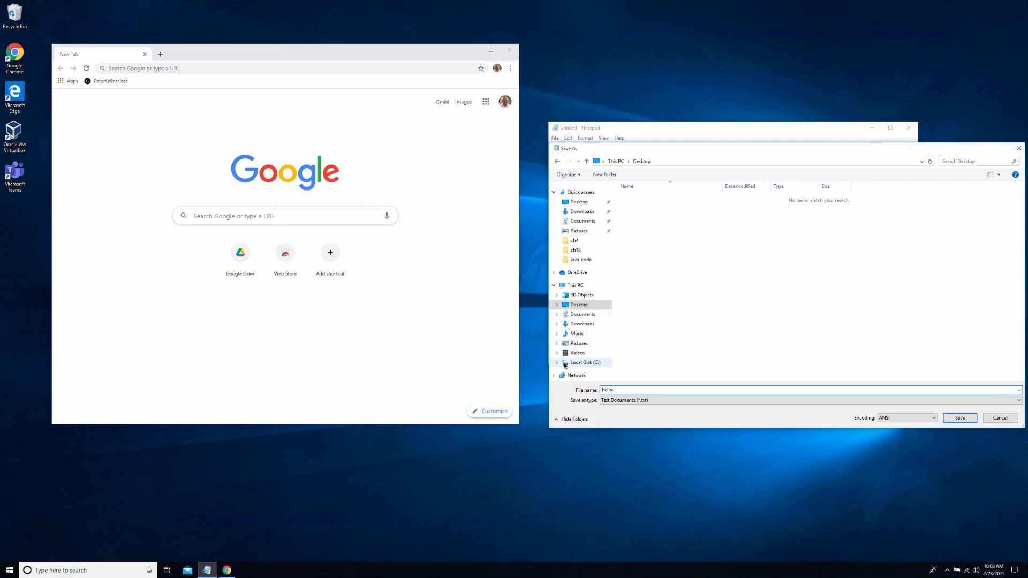
left_click(961, 418)
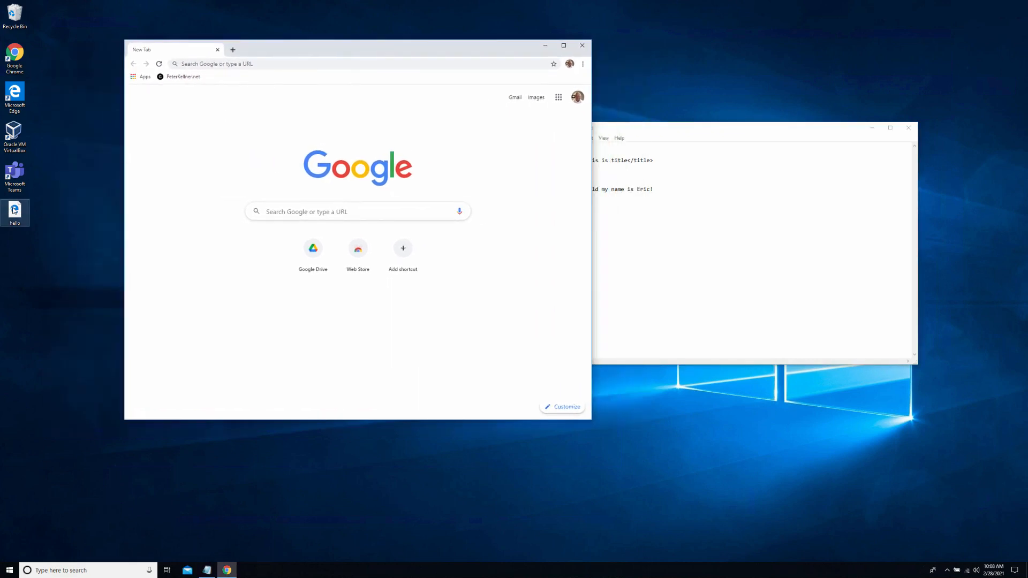
mouse_move(233, 210)
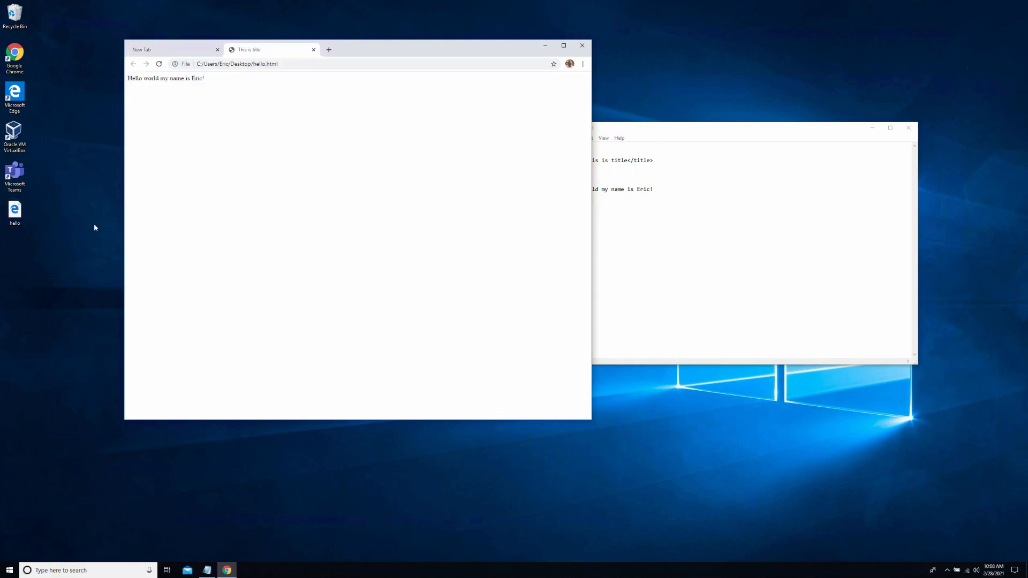
mouse_move(265, 174)
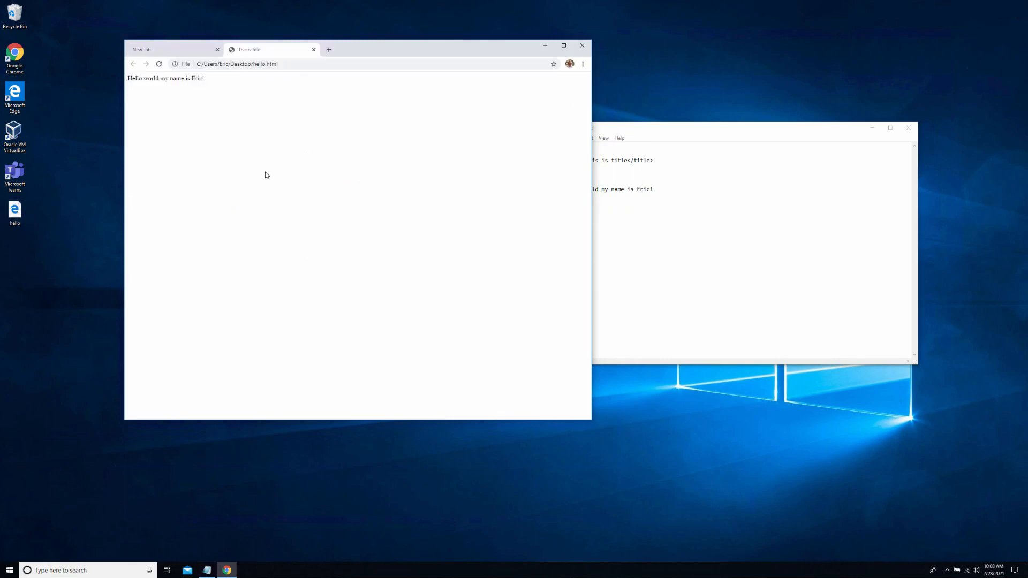
mouse_move(207, 85)
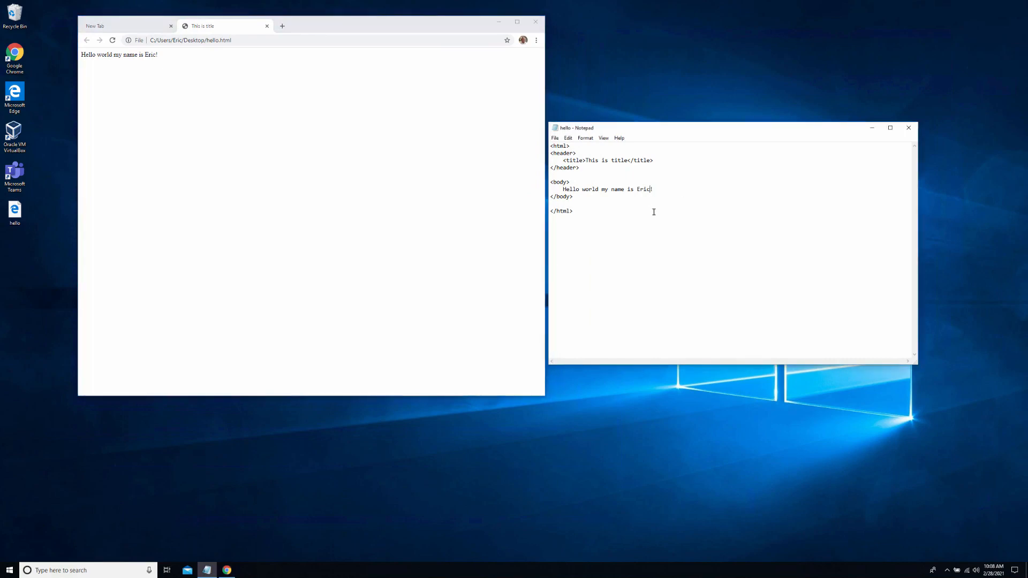
- Change the body text from 'Eric' to 'Bubba' in Notepad
key("Backspace")
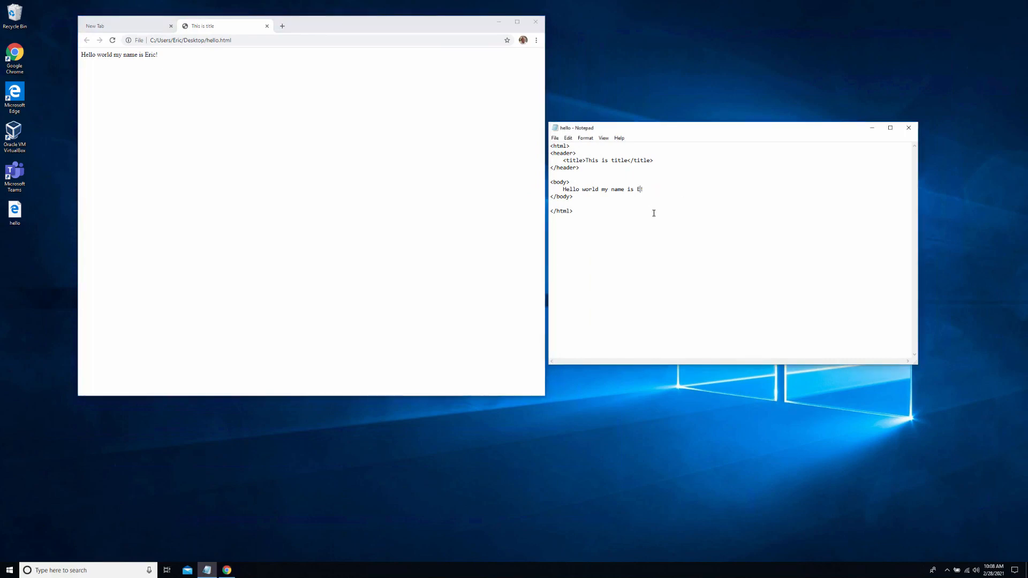
type("Bubba")
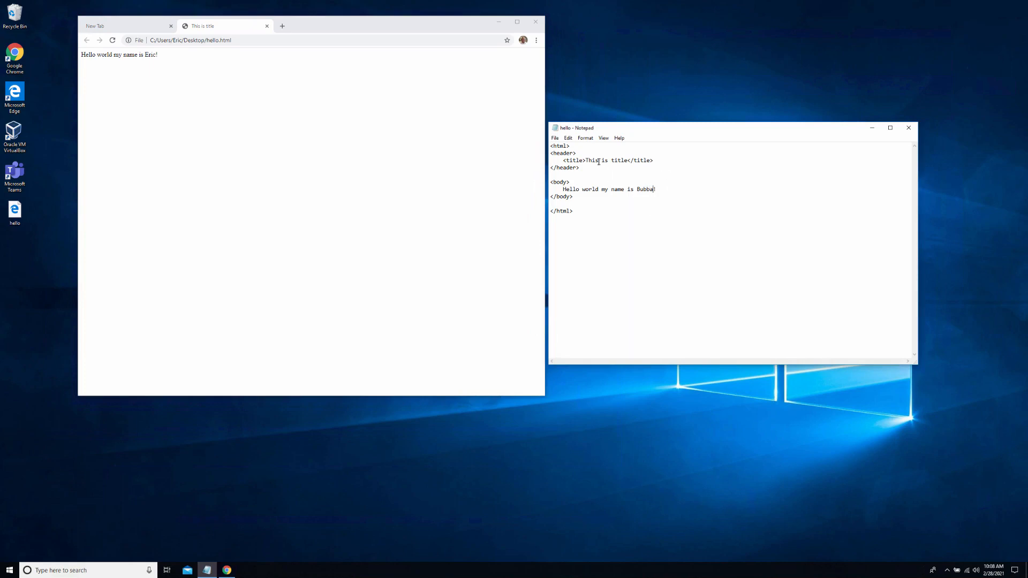
left_click(554, 138)
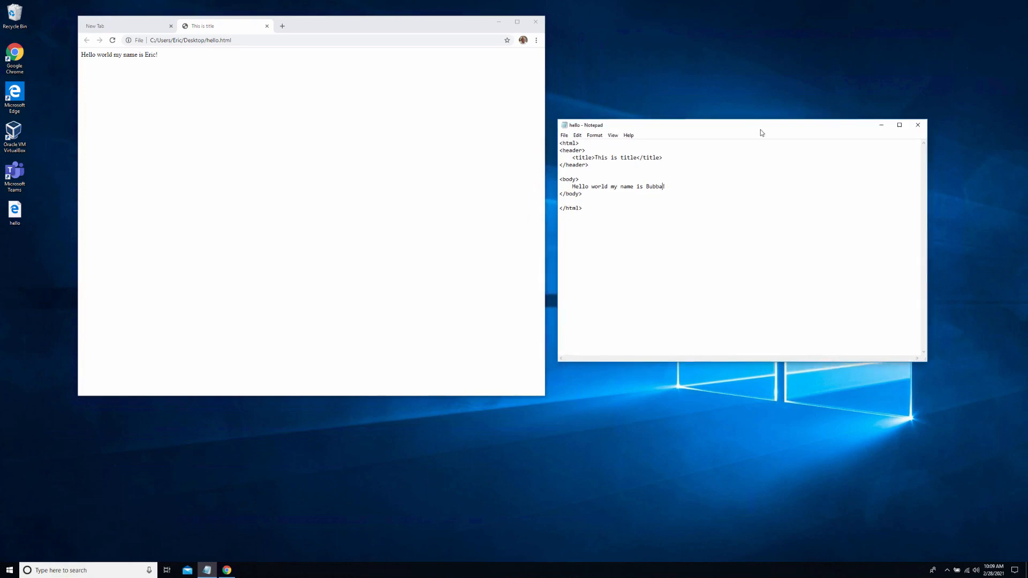
- Reload the Chrome page so it shows 'Hello world my name is Bubba!'
right_click(369, 138)
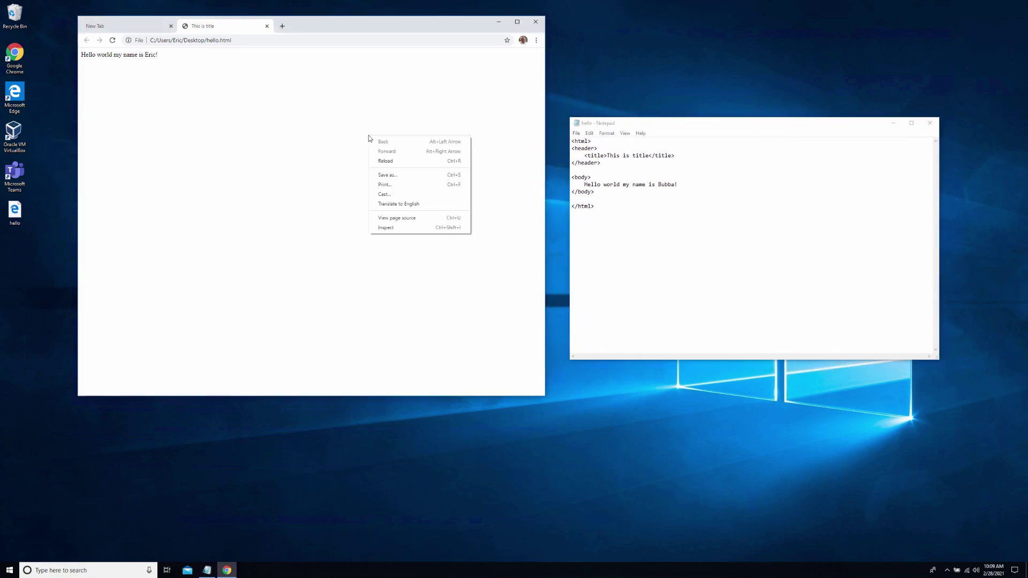
left_click(385, 161)
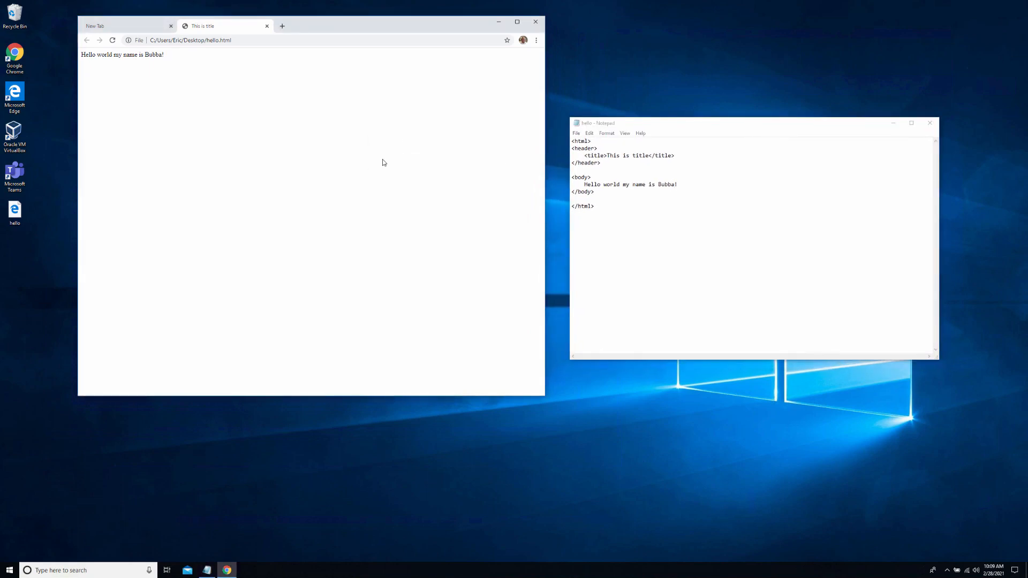
mouse_move(166, 68)
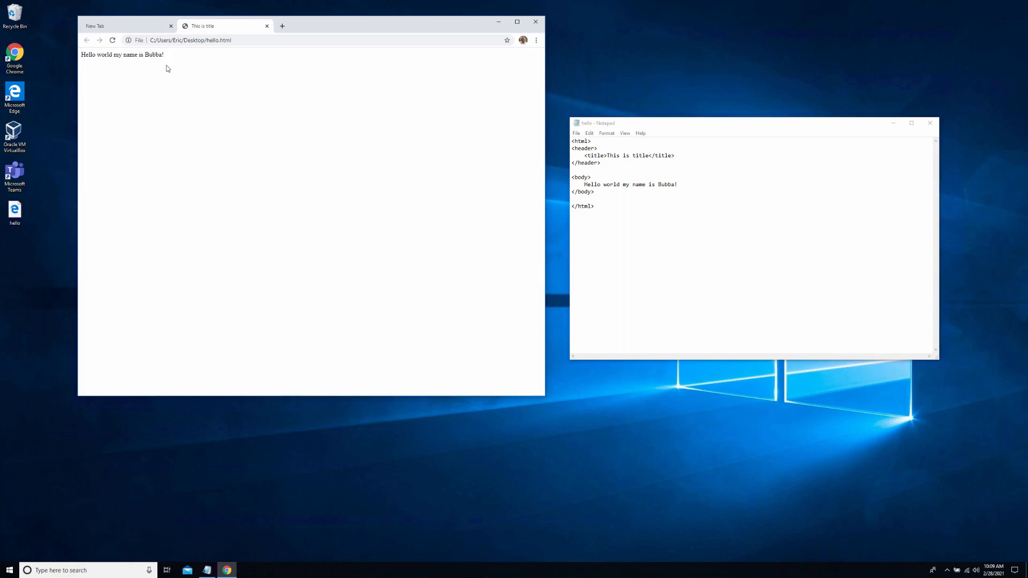
mouse_move(199, 121)
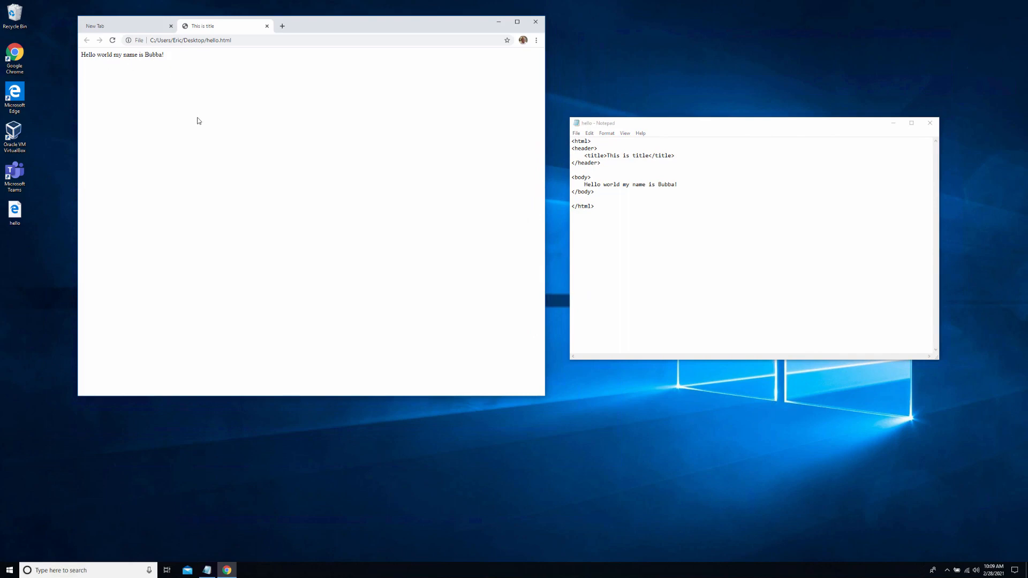
mouse_move(220, 134)
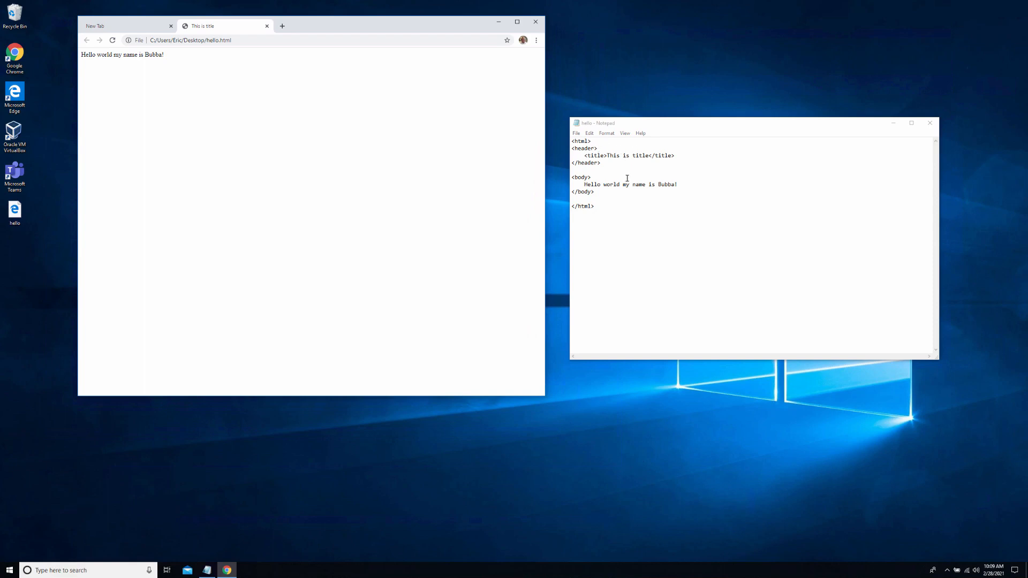
mouse_move(631, 173)
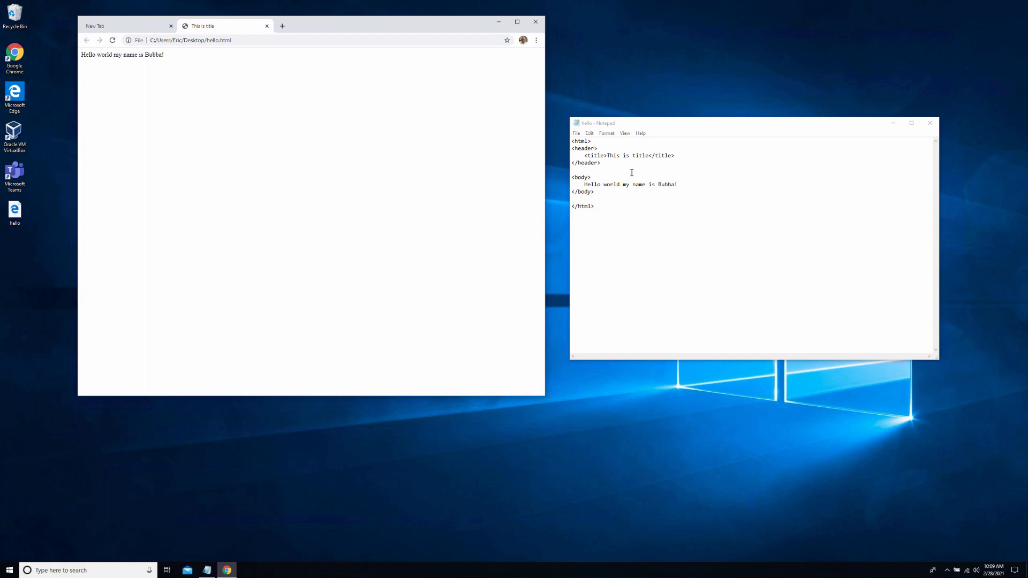